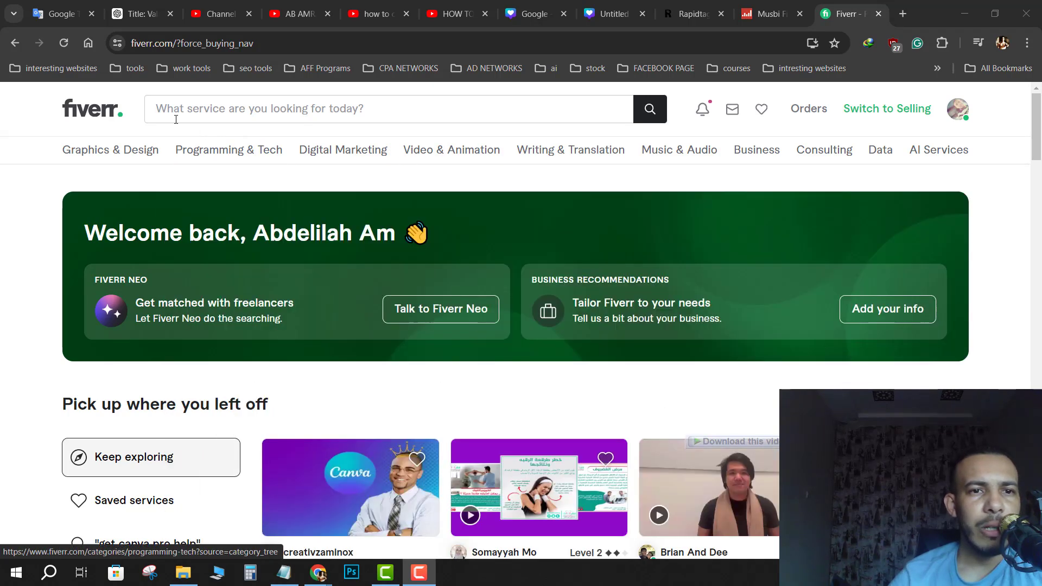
mouse_move(937, 149)
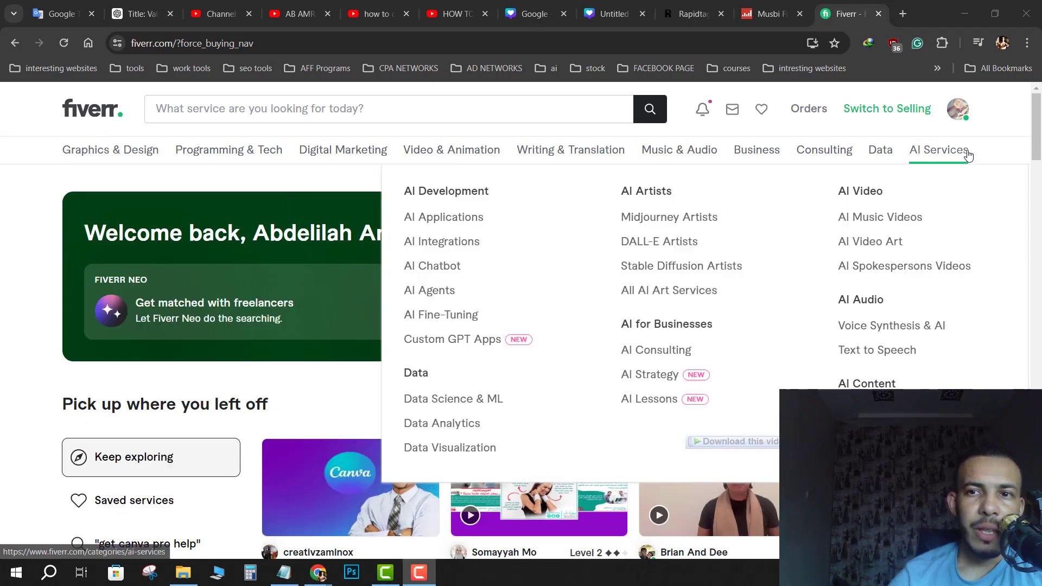
mouse_move(884, 108)
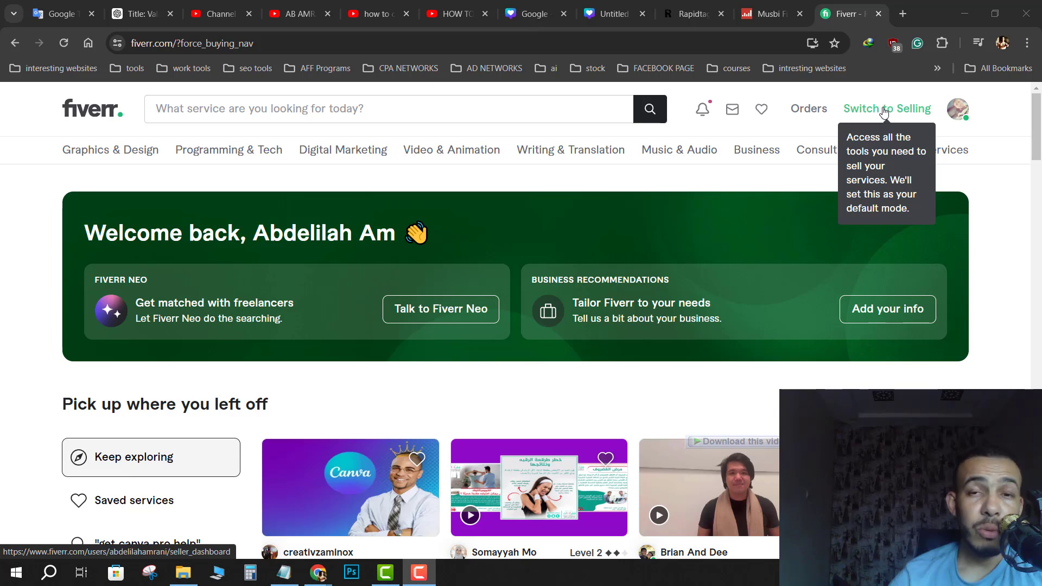
Step: Switch the account to selling mode and open the My Business menu
click(886, 109)
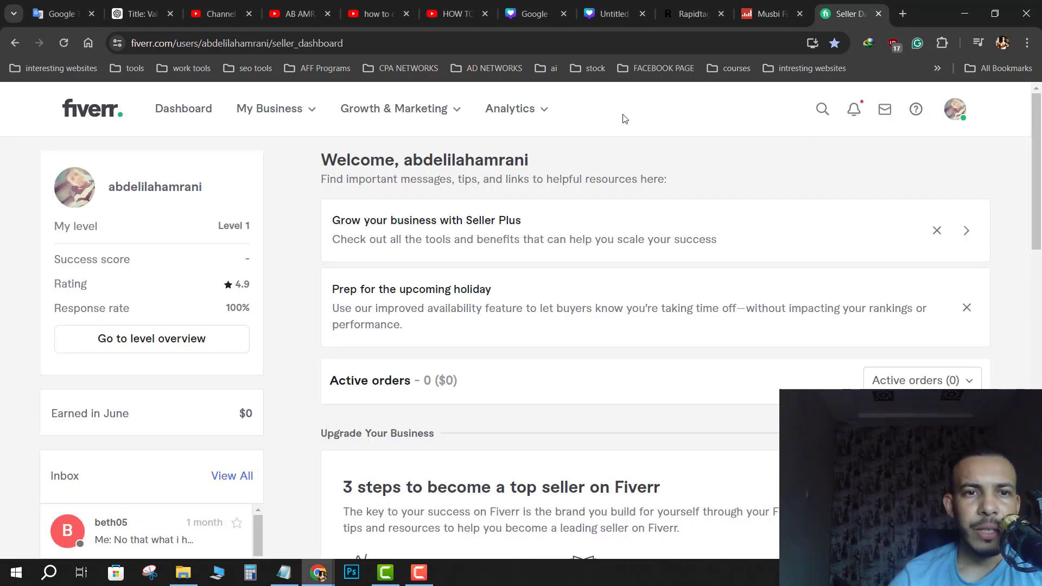
mouse_move(275, 109)
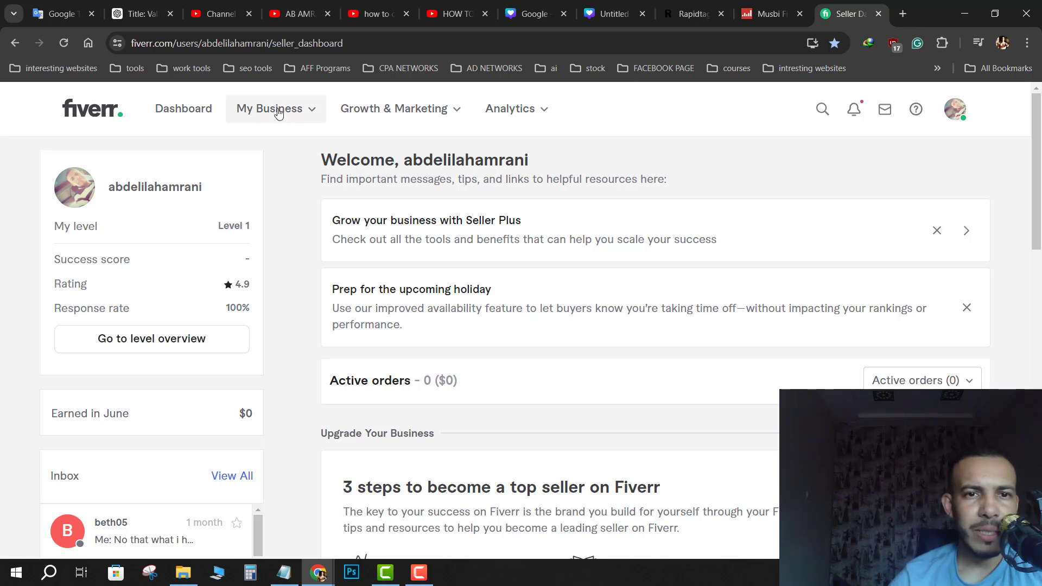
click(270, 108)
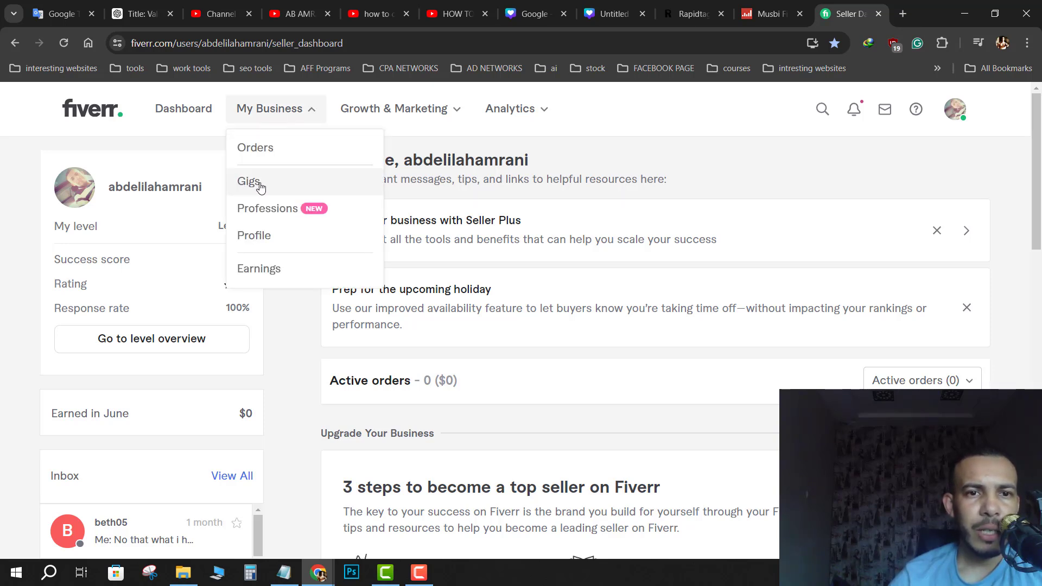
Step: From Gigs, start editing the paused 'give 1000 cooking HQ videos and 500 quote images' gig
click(249, 181)
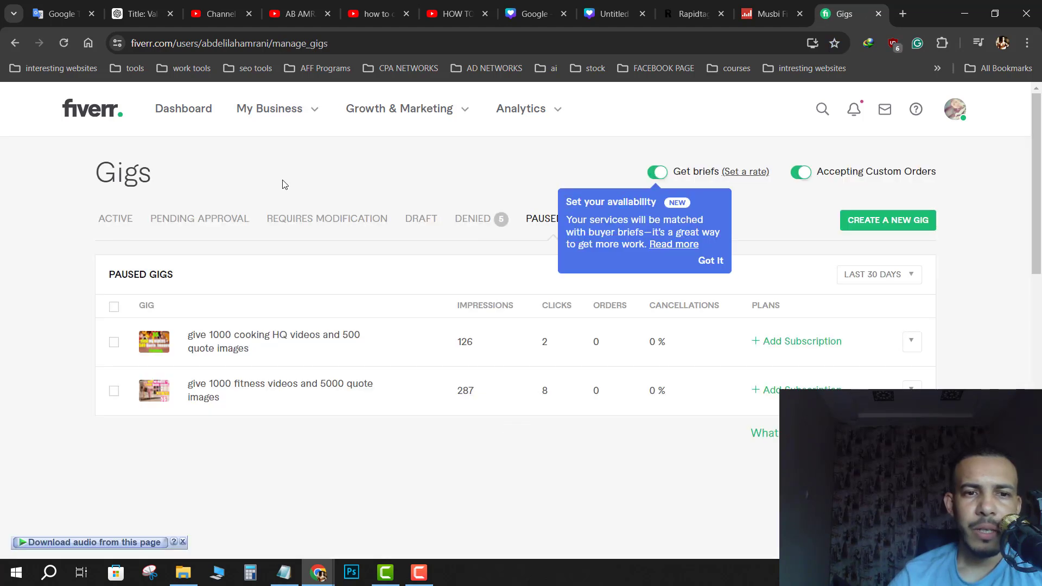
mouse_move(451, 349)
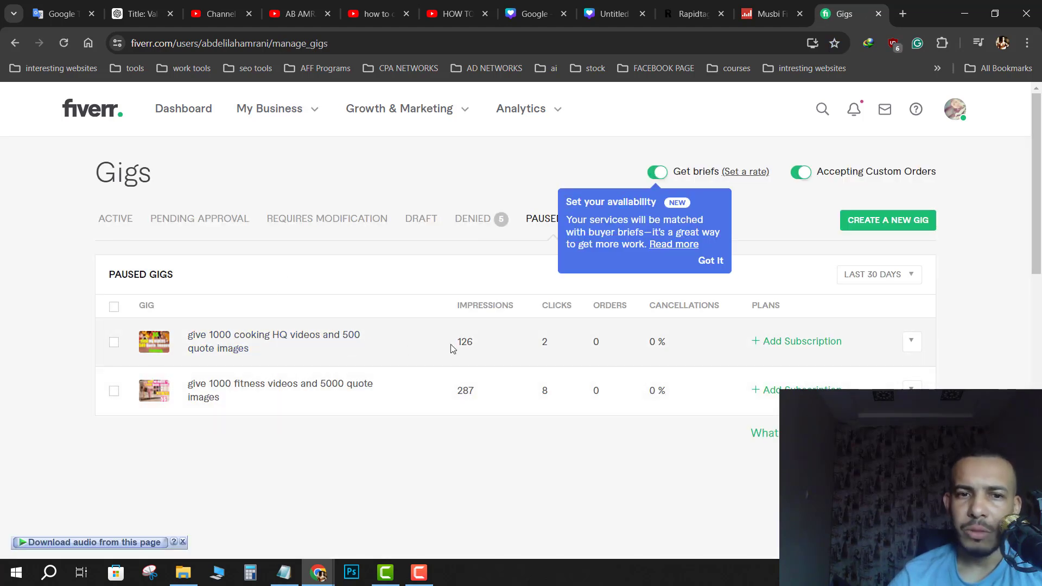
mouse_move(273, 341)
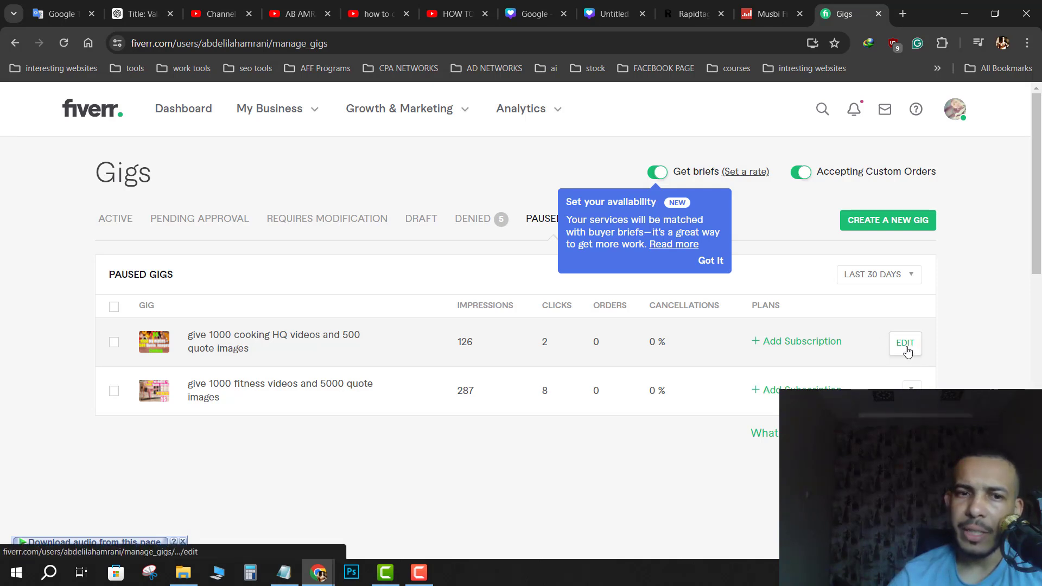
click(905, 345)
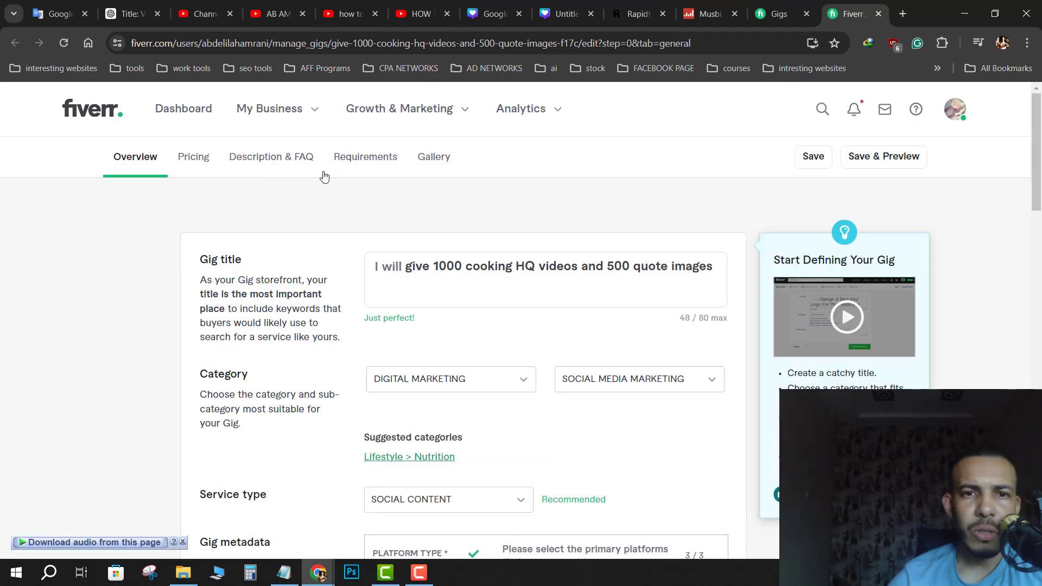
mouse_move(436, 162)
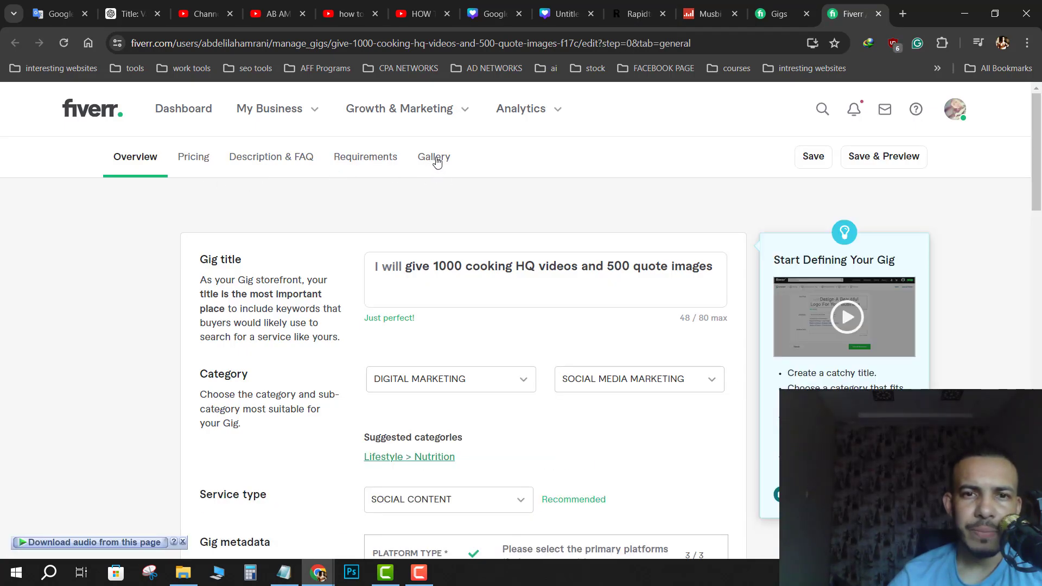
Step: Go to the gig's Gallery step and scroll to review the video and three images
click(435, 157)
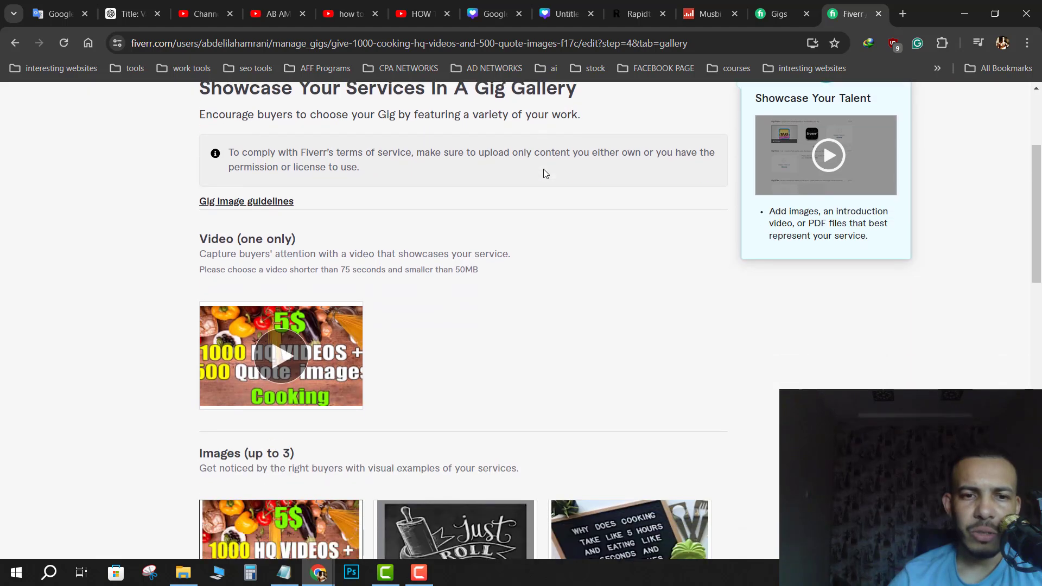
scroll(down, 3)
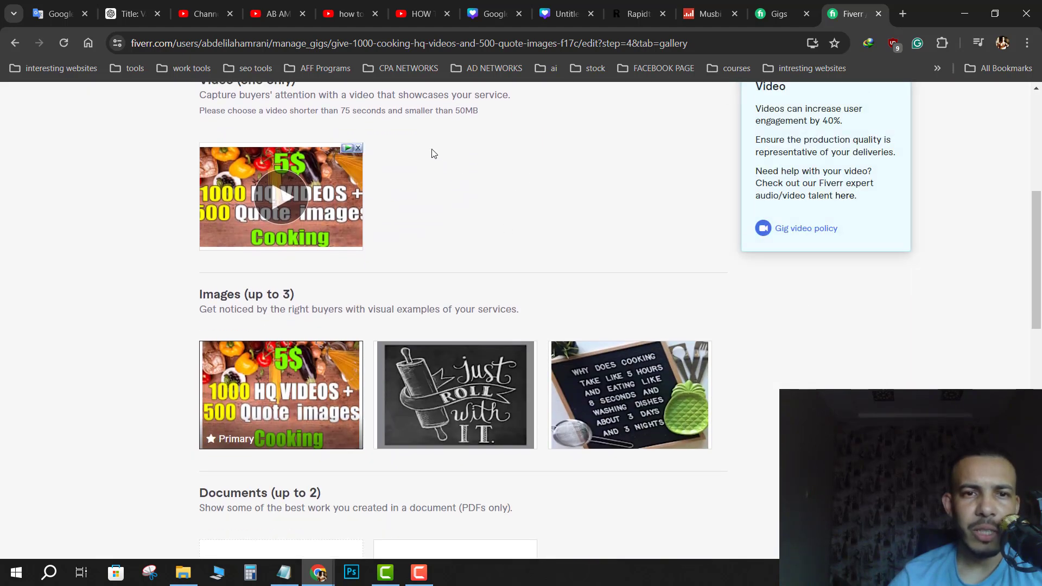
mouse_move(483, 234)
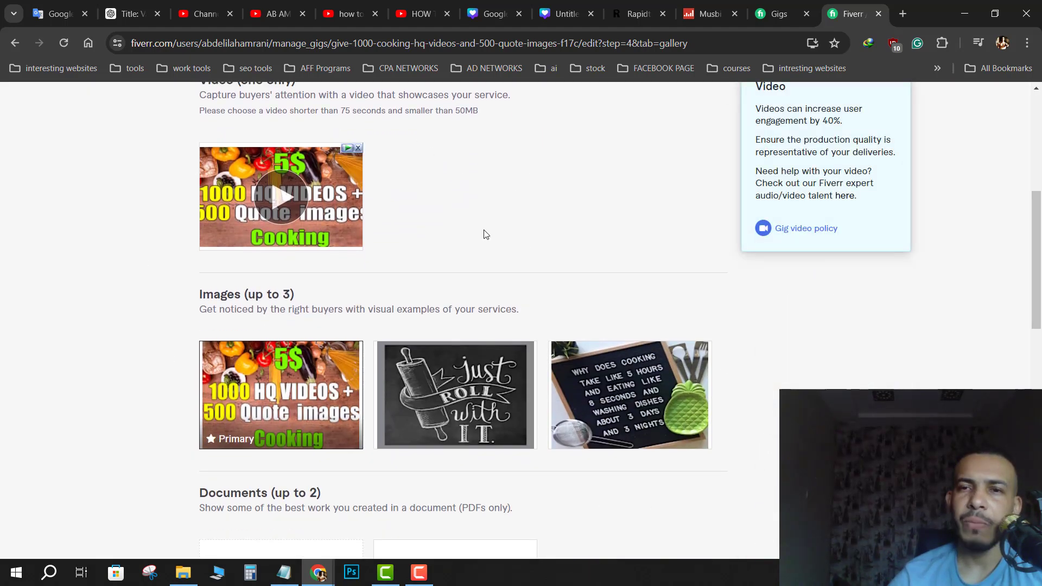
mouse_move(480, 255)
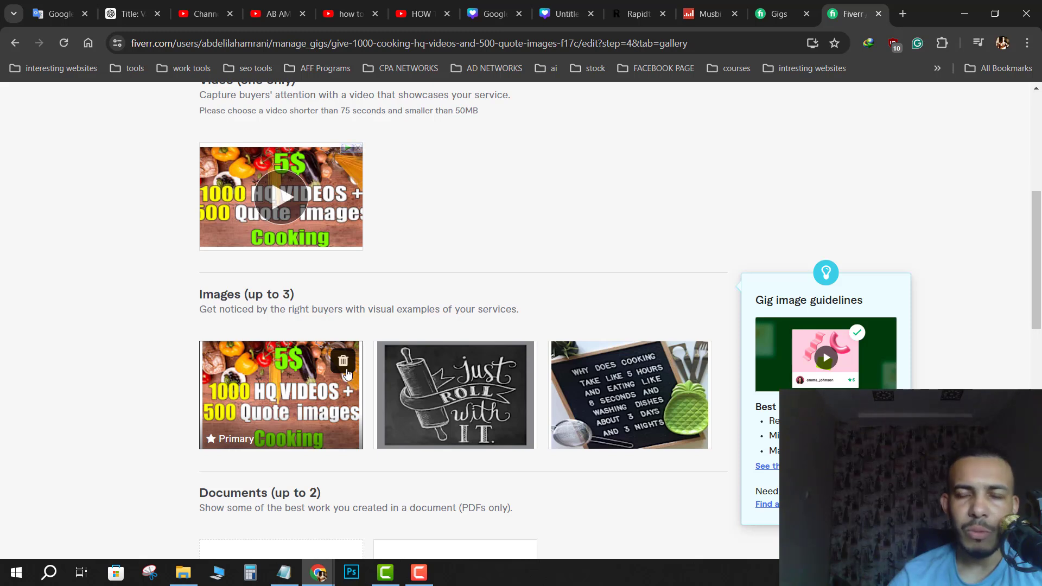
mouse_move(313, 441)
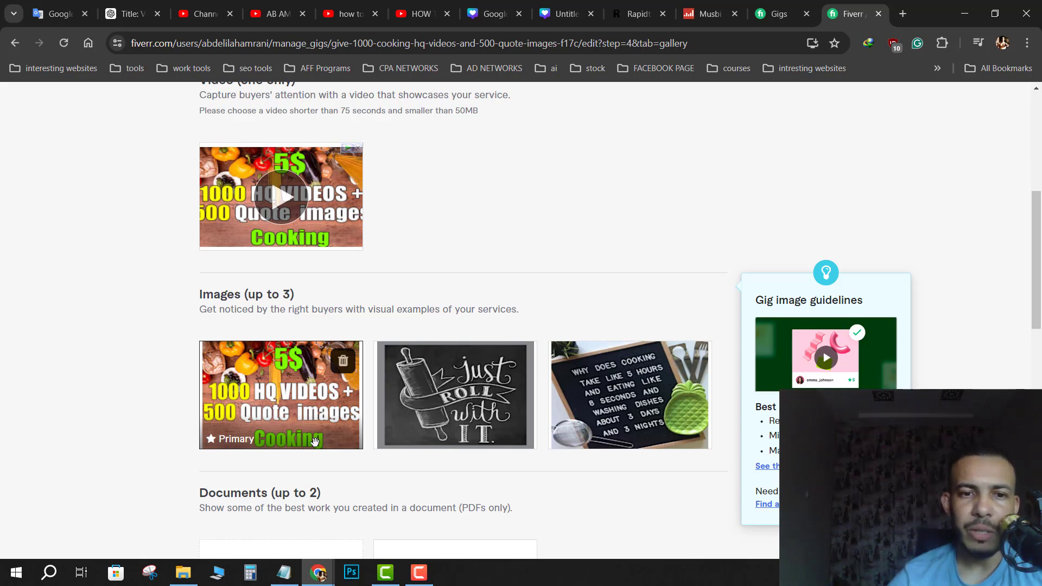
mouse_move(258, 463)
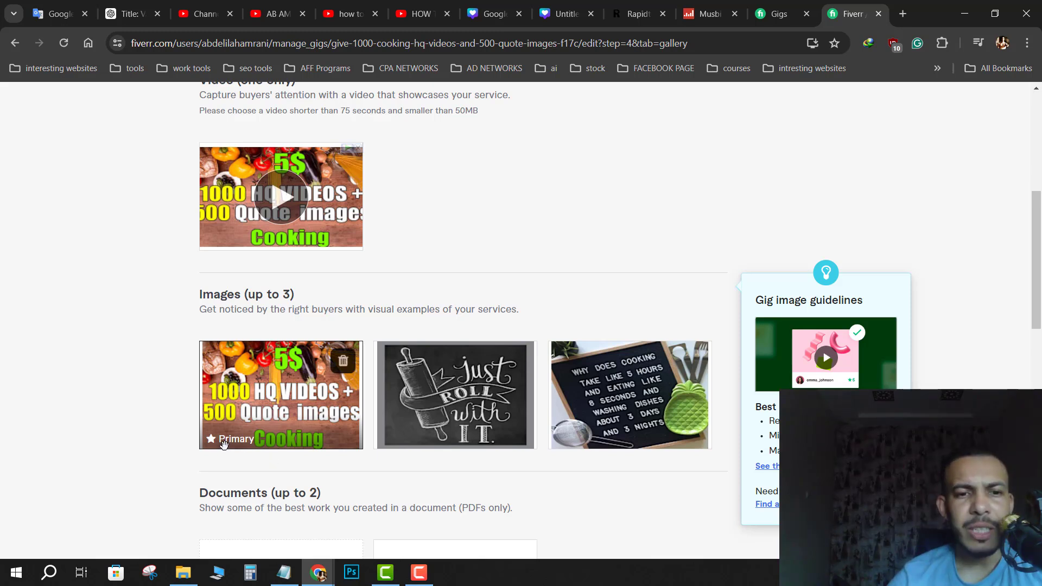
mouse_move(212, 443)
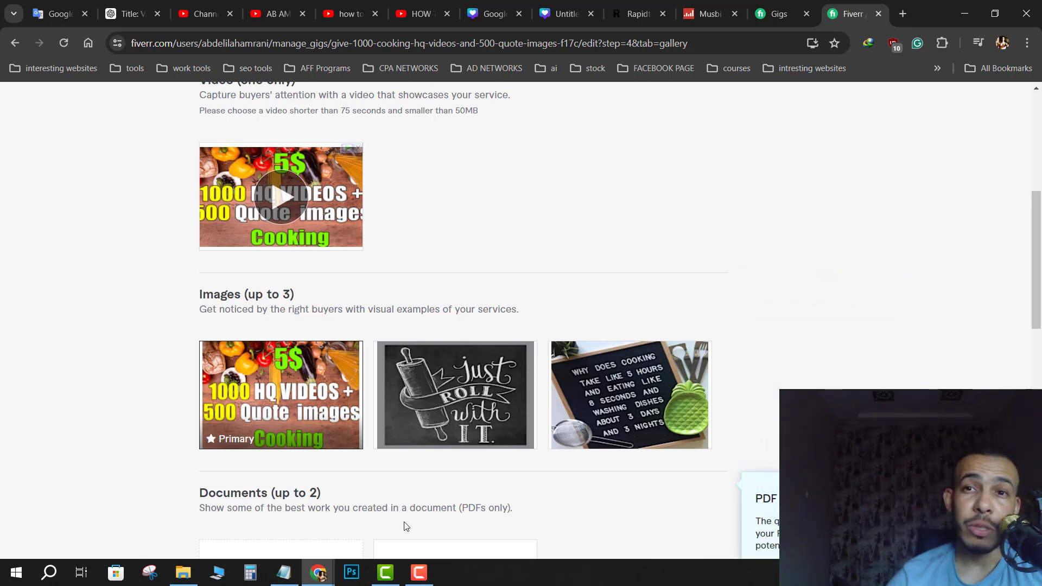
mouse_move(400, 519)
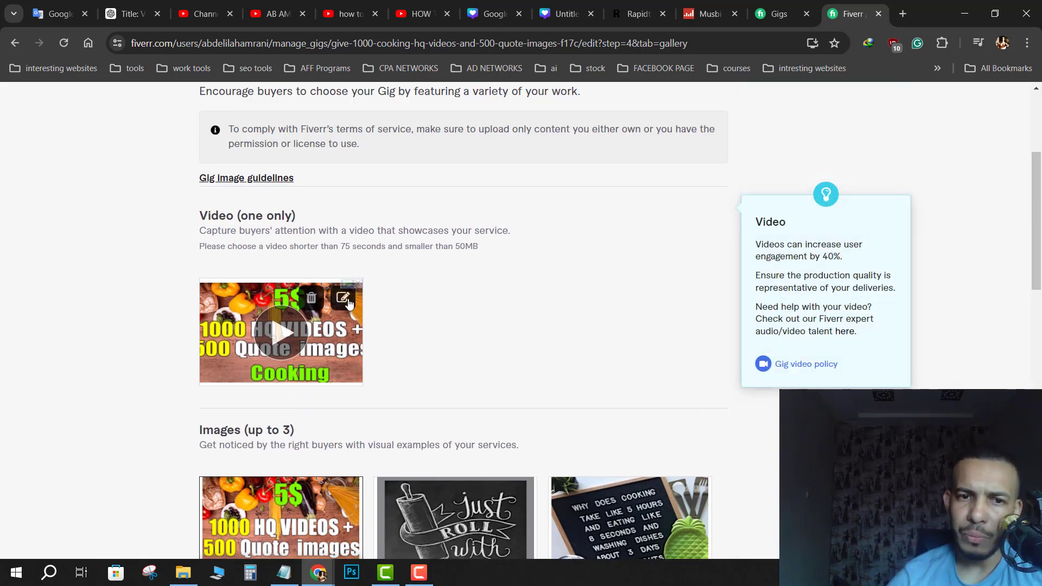
click(344, 298)
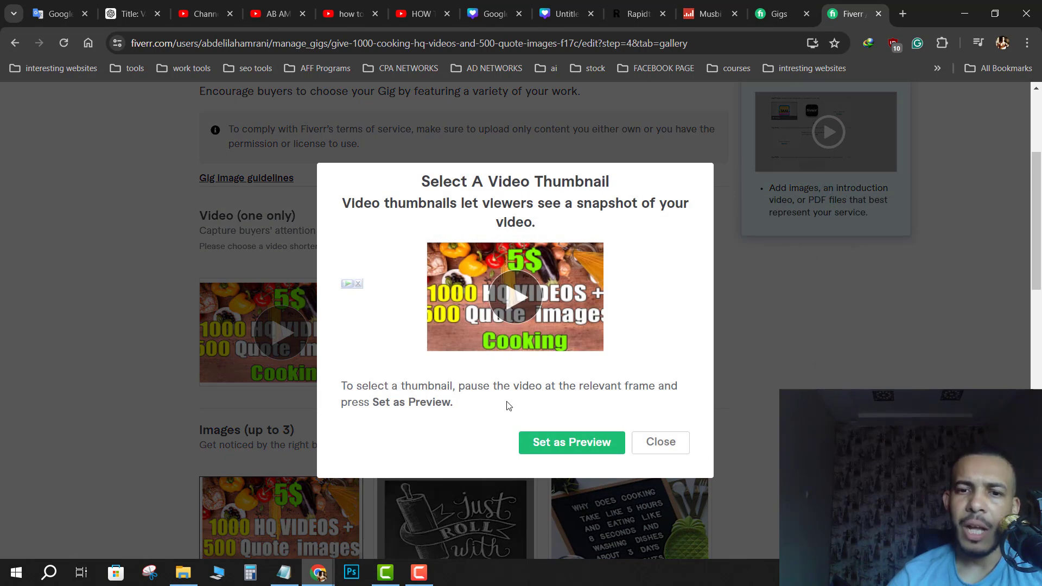
mouse_move(571, 442)
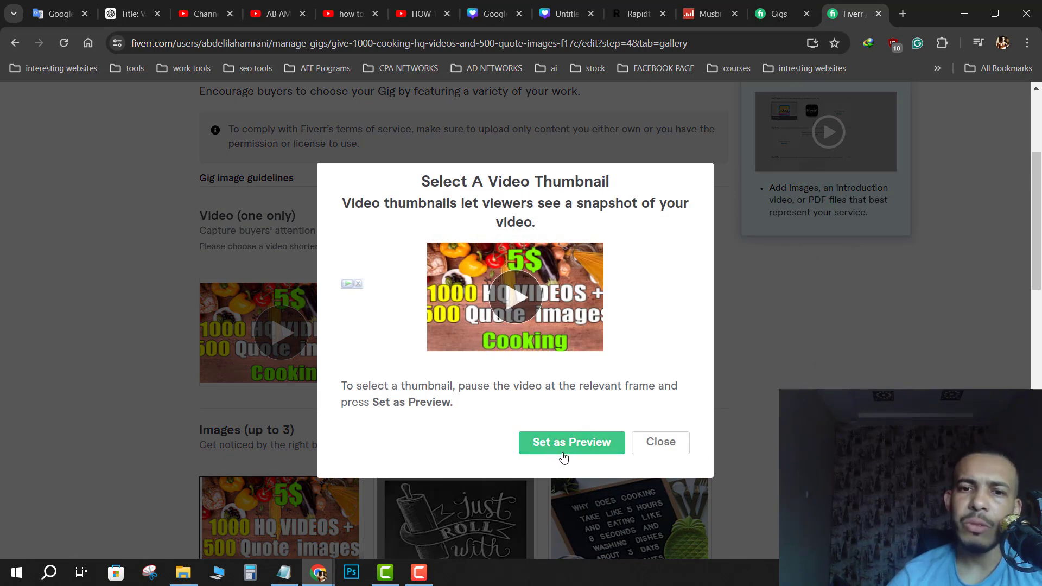
mouse_move(595, 456)
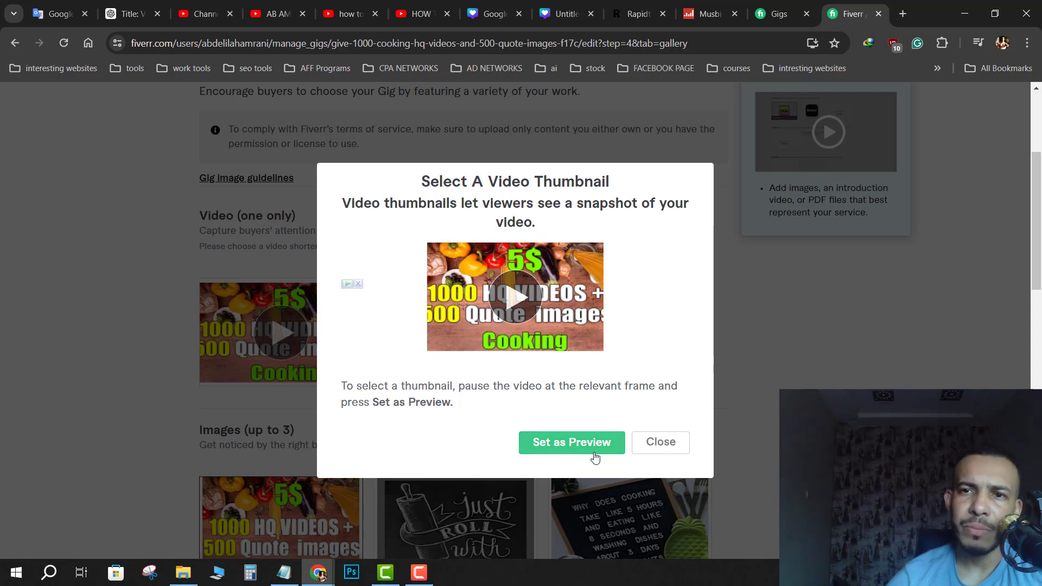
mouse_move(577, 455)
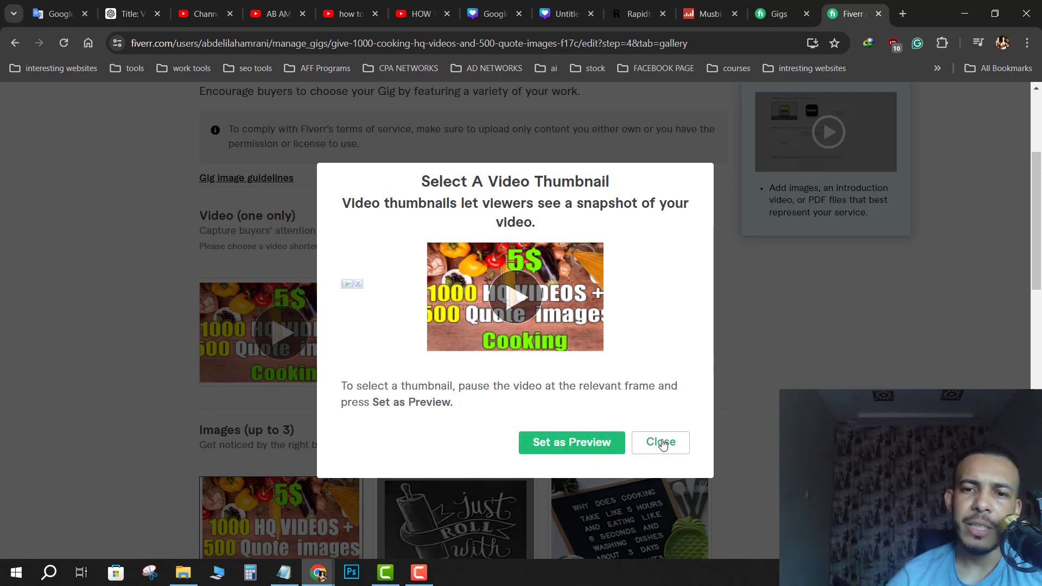
click(660, 442)
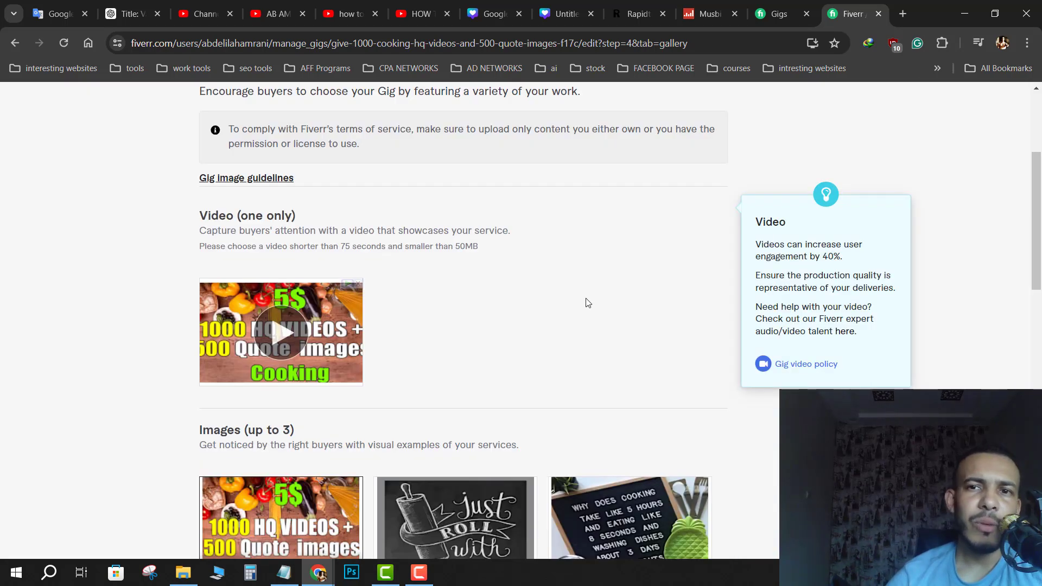